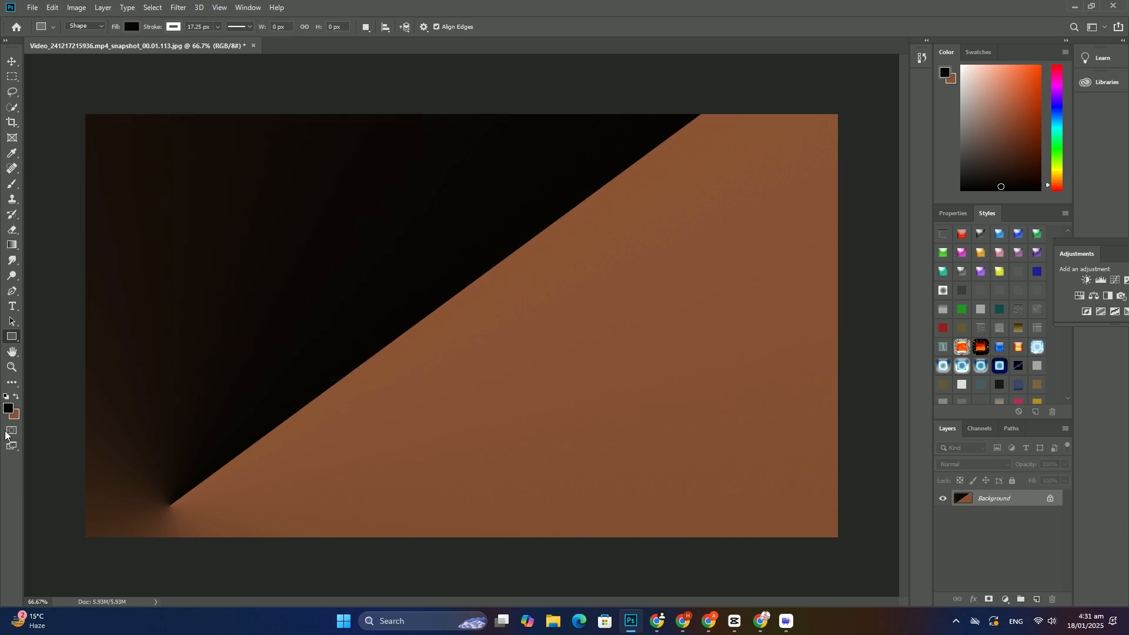
- Set the foreground to olive green #677239 and fill the background with an olive-to-brown diagonal gradient
left_click(8, 407)
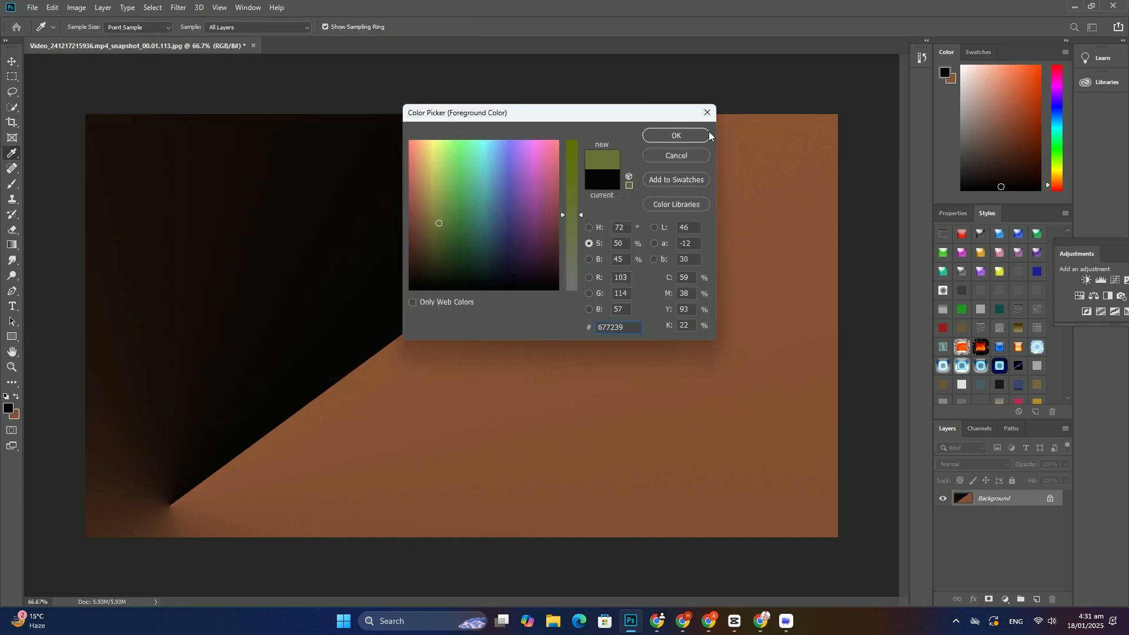
left_click(675, 135)
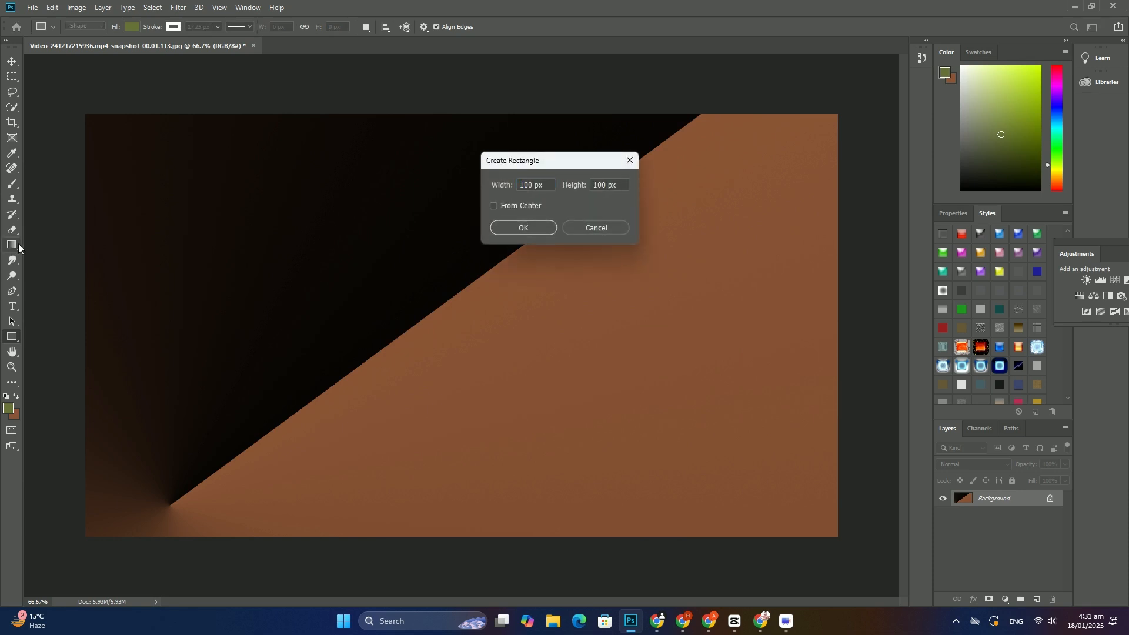
left_click(596, 227)
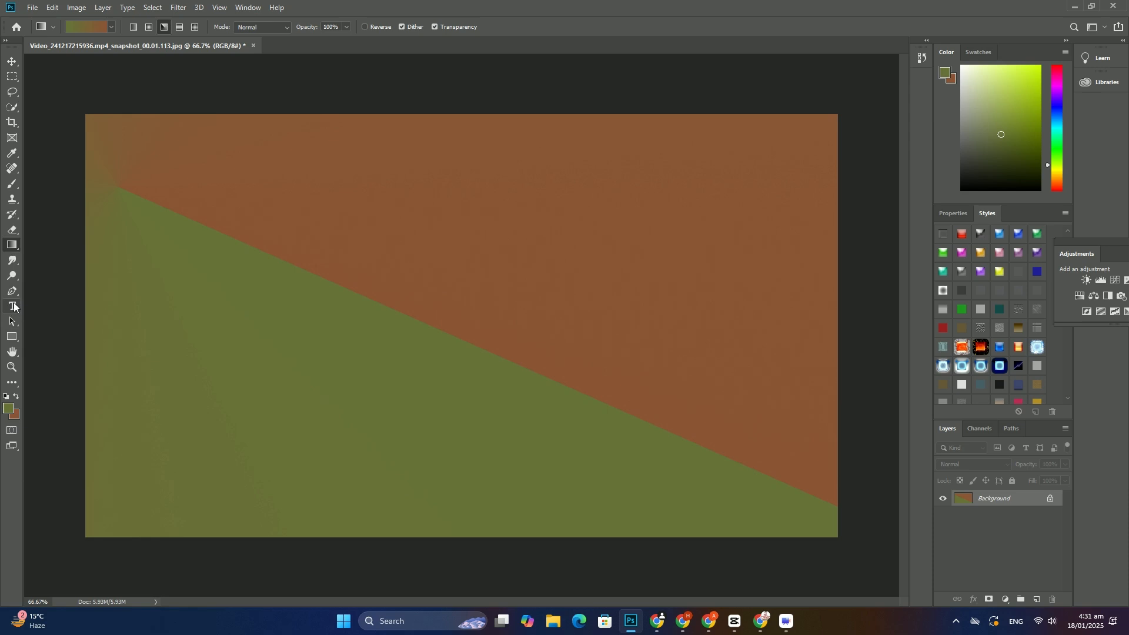
- Add mint-green #74e992 Impact text reading 'VB5TRFV' across the canvas centre
left_click(13, 308)
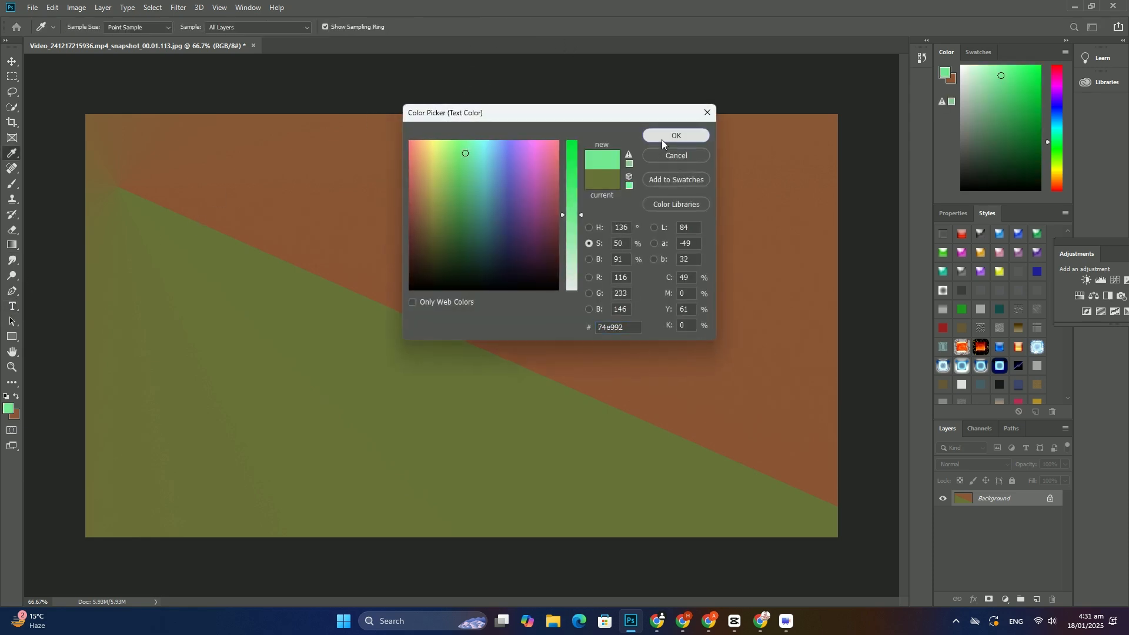
left_click(674, 135)
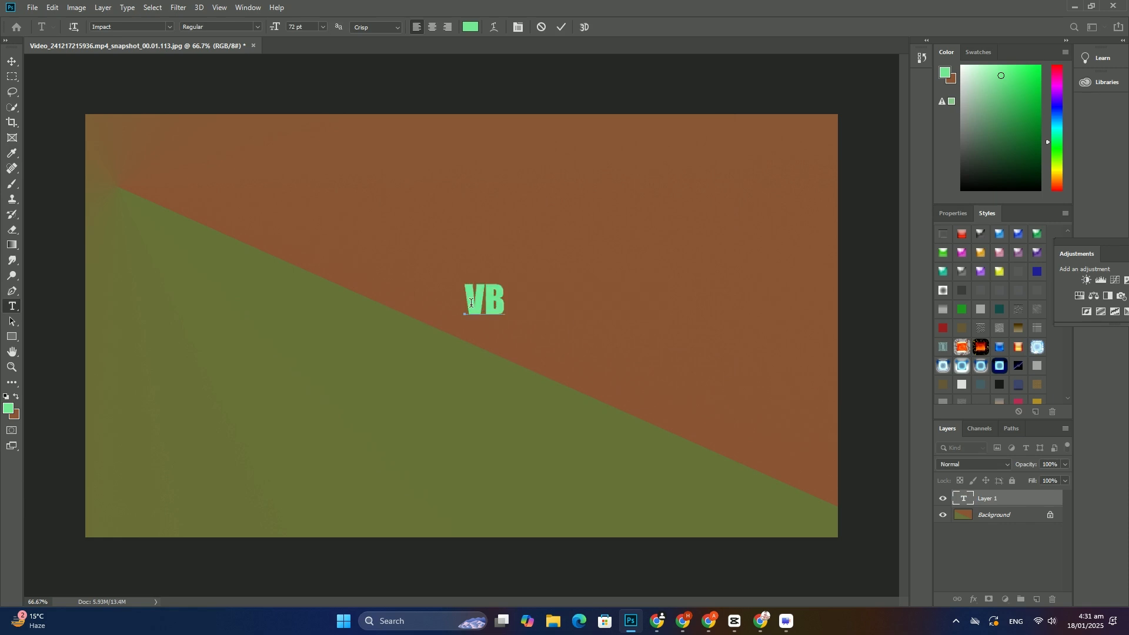
type("5TRFV")
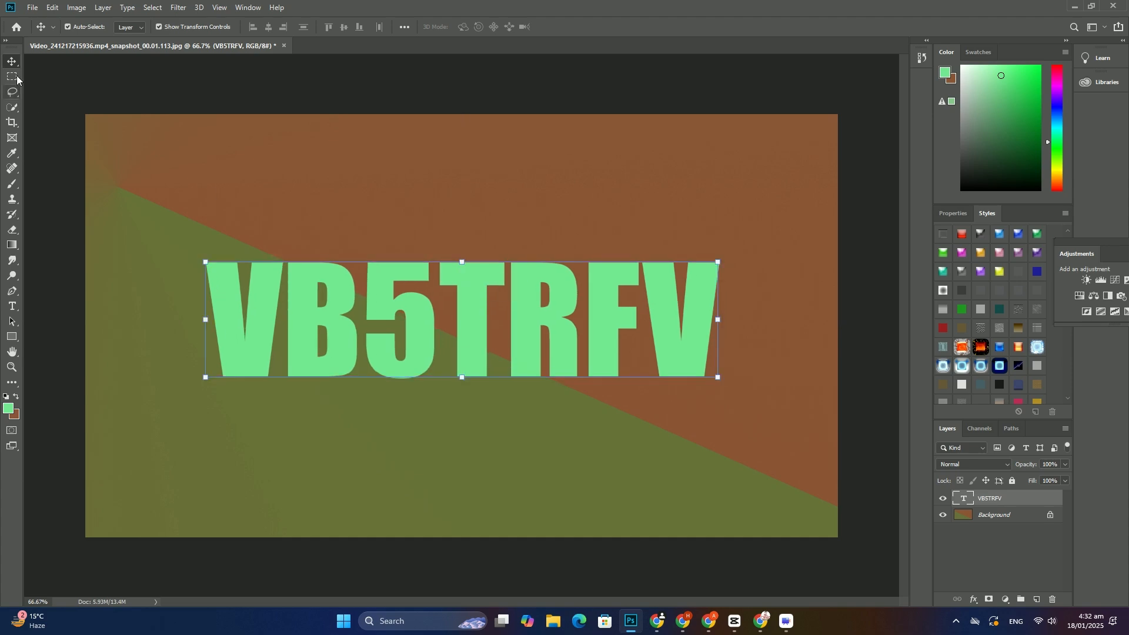
- Place the multicoloured striped image from Pictures as an embedded layer
left_click(31, 7)
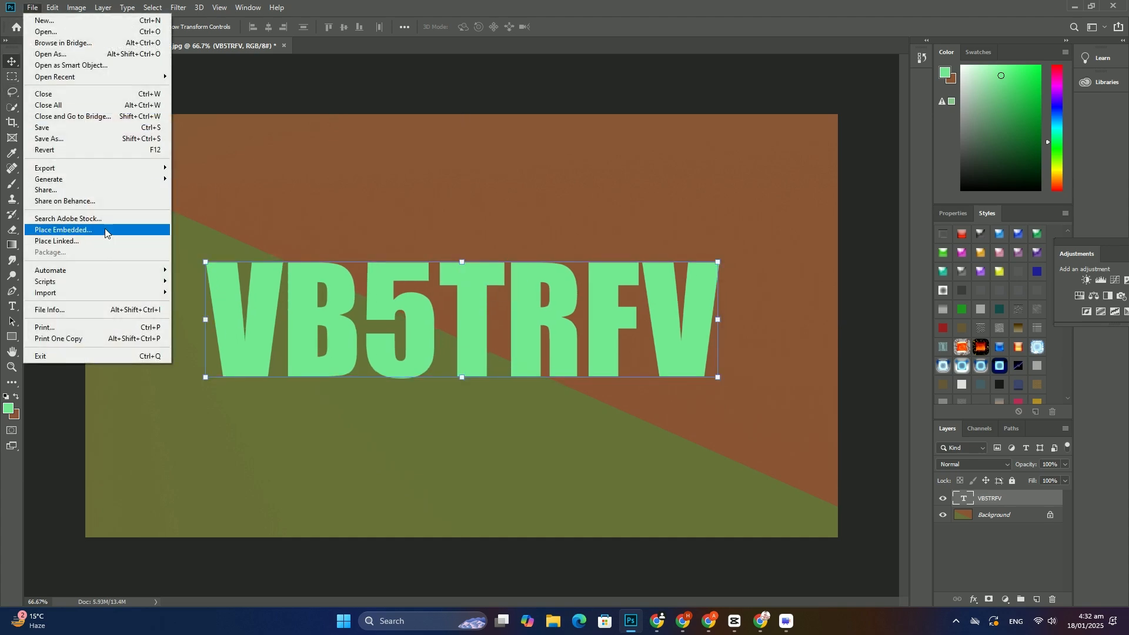
left_click(63, 230)
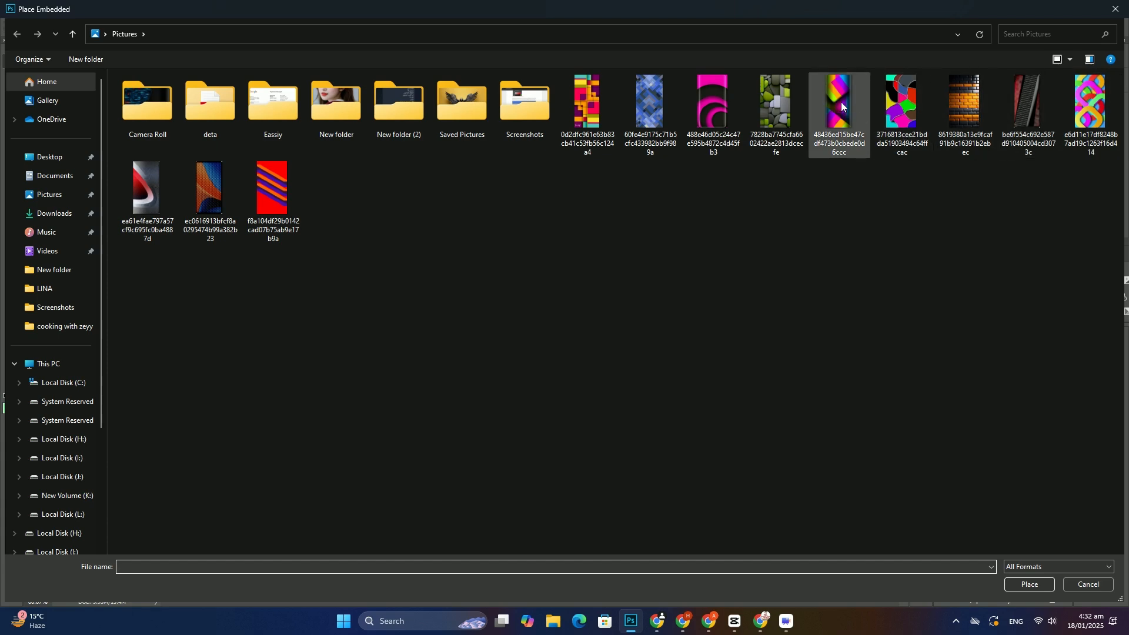
left_click(837, 112)
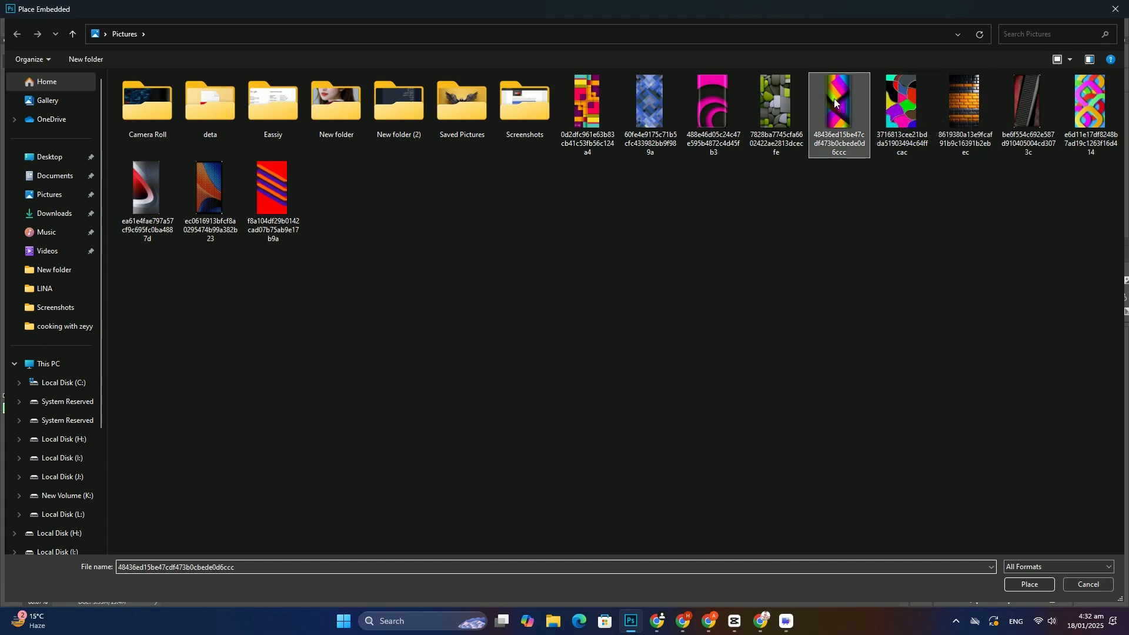
left_click(1029, 590)
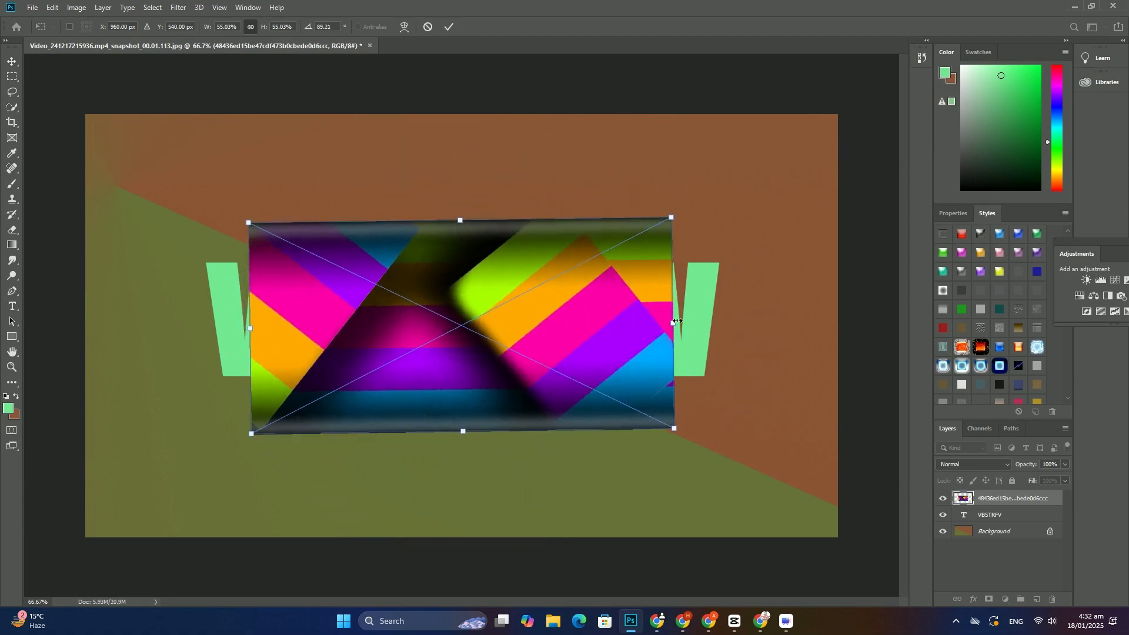
- Scale the striped image to cover VB5TRFV and clip it to the text layer
left_click_drag(672, 429, 733, 448)
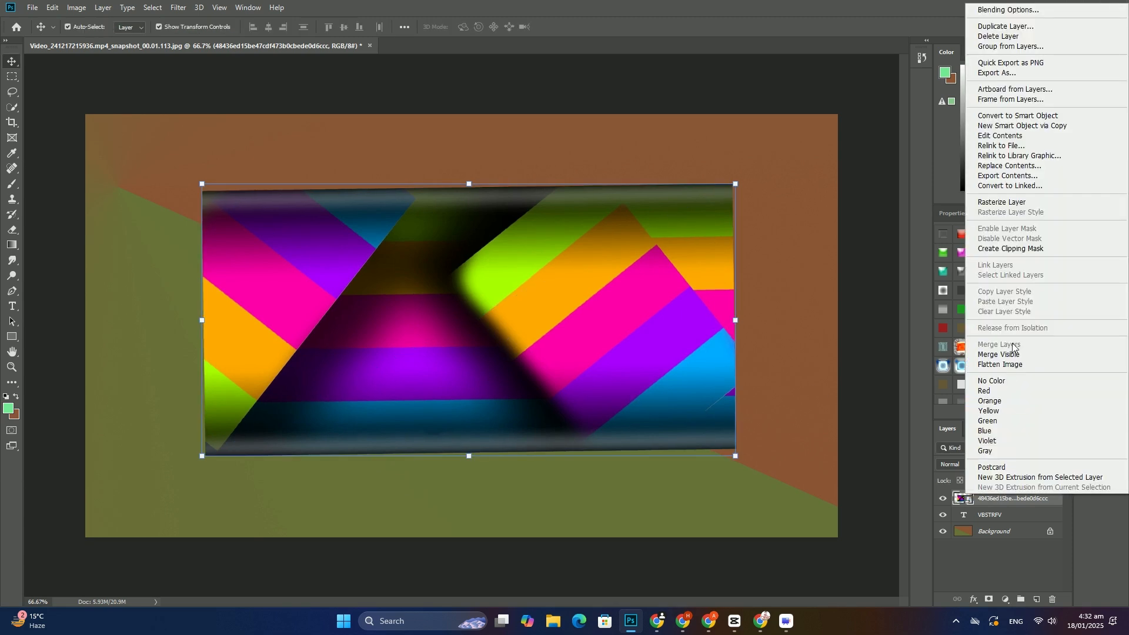
left_click(1010, 248)
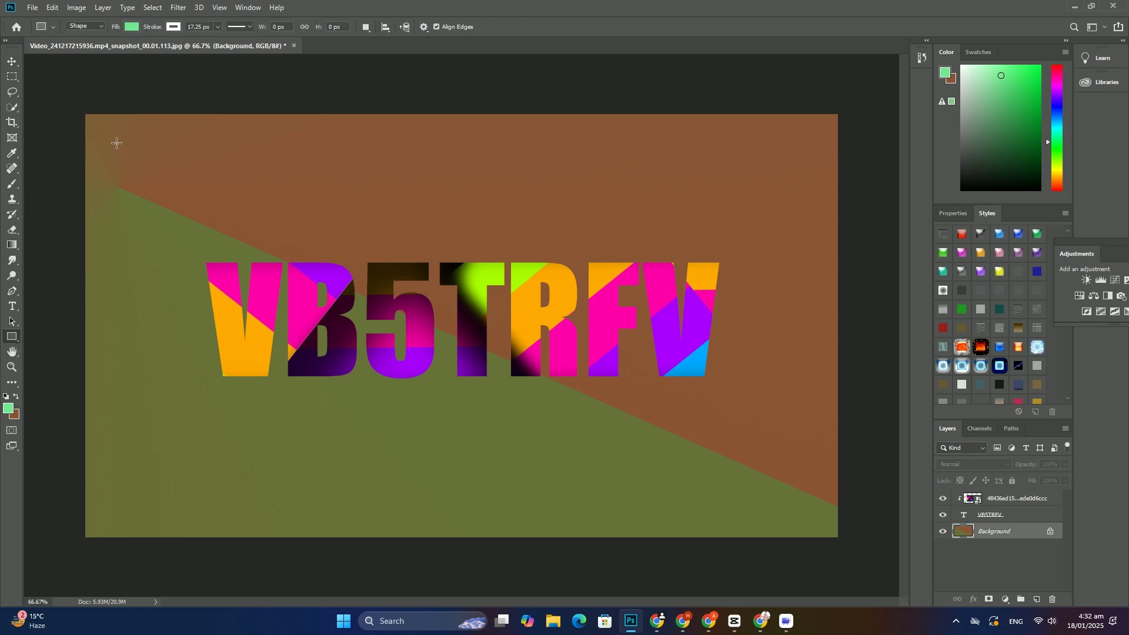
- Draw nested white-stroked magenta, dark green and gold rectangles, with a bevelled gold Styles preset inside
left_click_drag(116, 142, 800, 499)
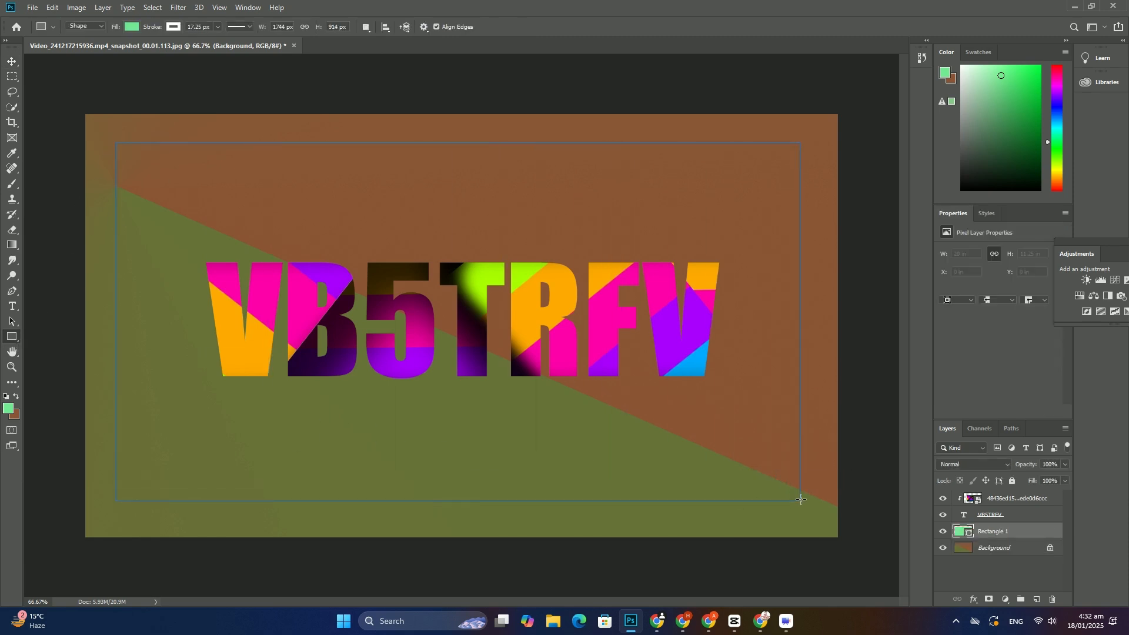
left_click(985, 213)
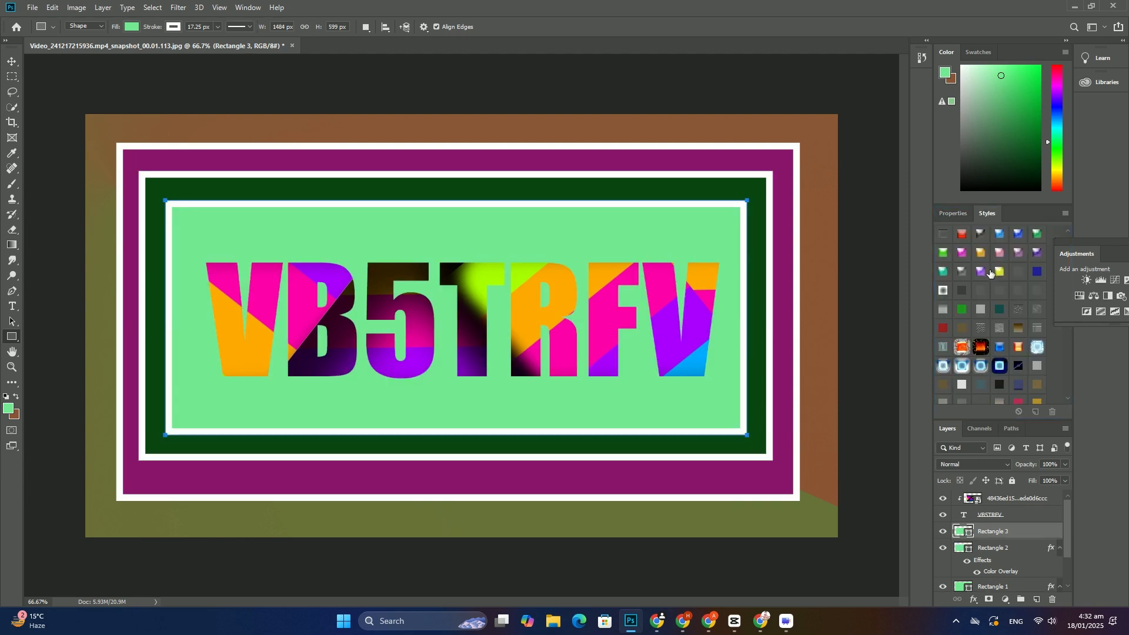
left_click(998, 272)
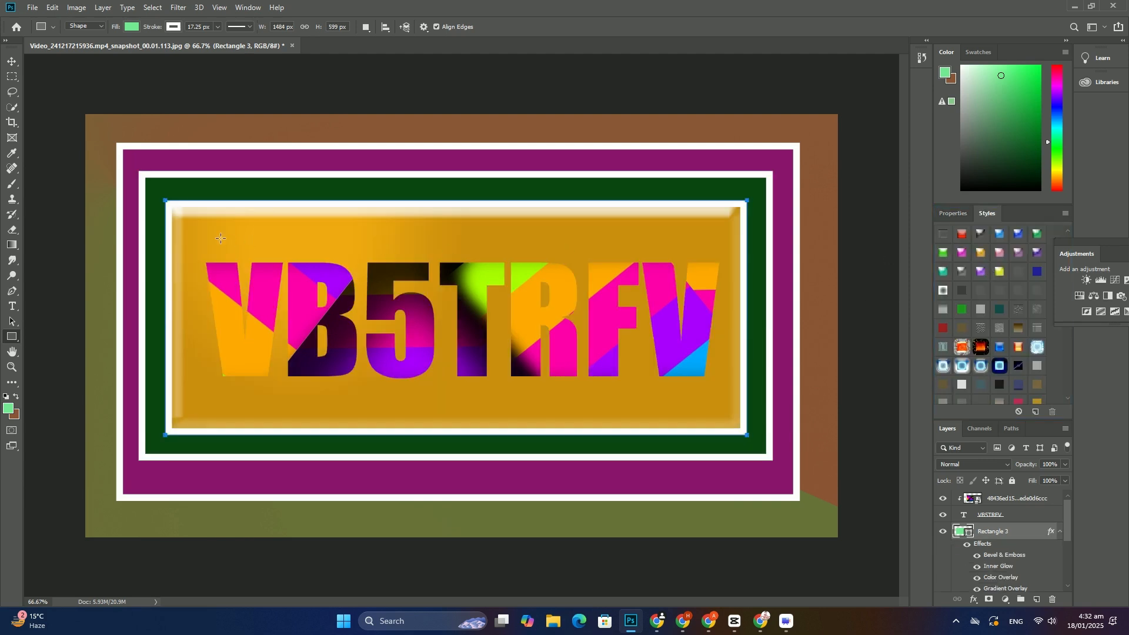